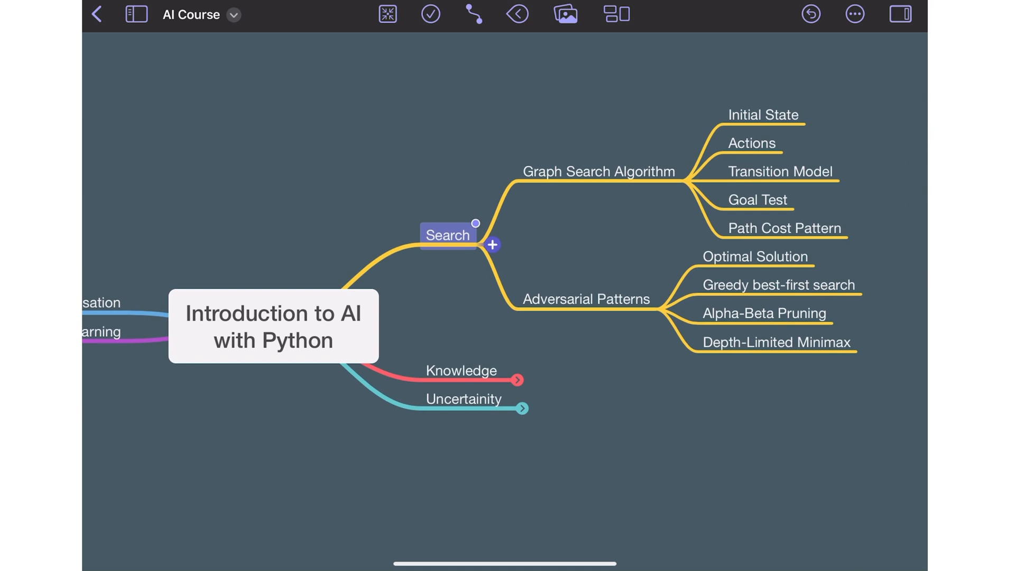
Step: Add a 'To-Do' node under Graph Search Algorithm after Path Cost Pattern
{"action": "left_click", "coordinate": [492, 245]}
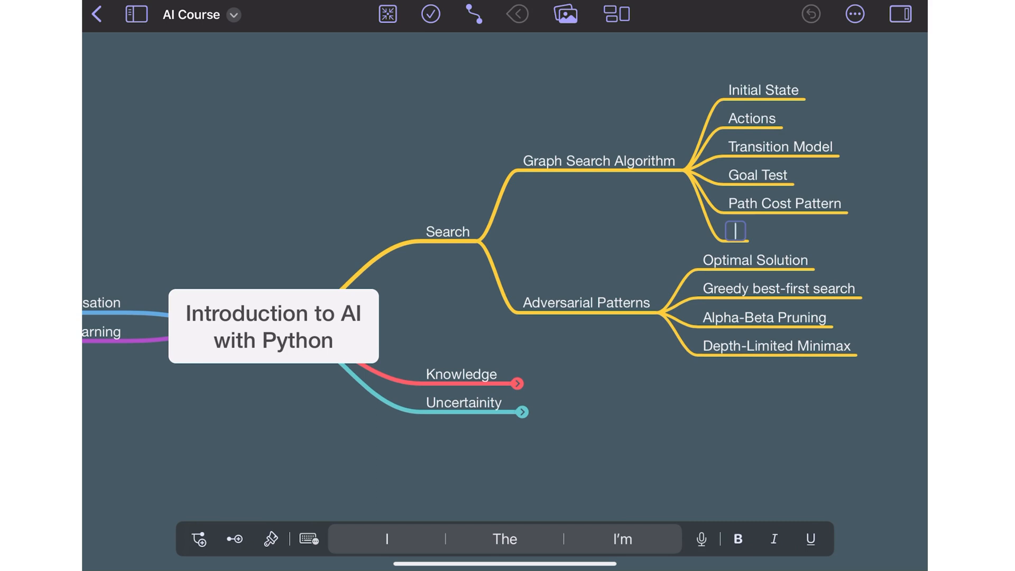
{"action": "type", "text": "To-Do"}
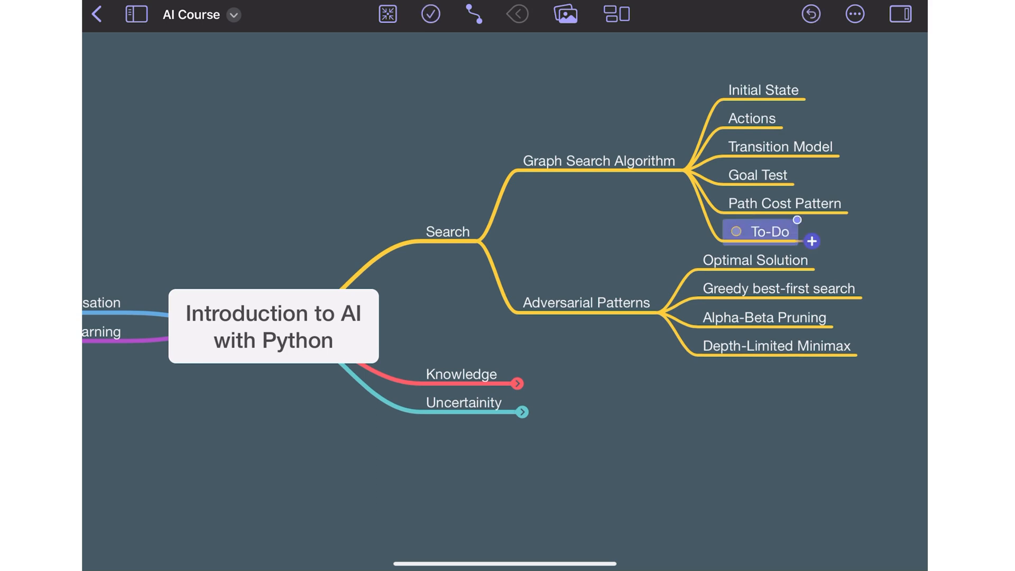
Step: Switch the map to Mind Map & Outline view so the outline shows beside it
{"action": "left_click", "coordinate": [136, 13]}
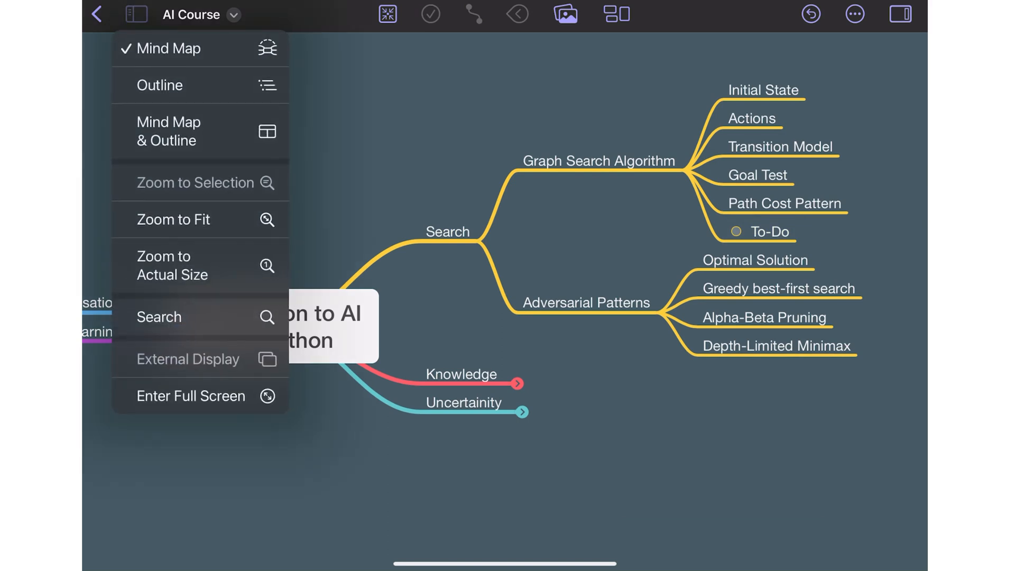
{"action": "left_click", "coordinate": [159, 84]}
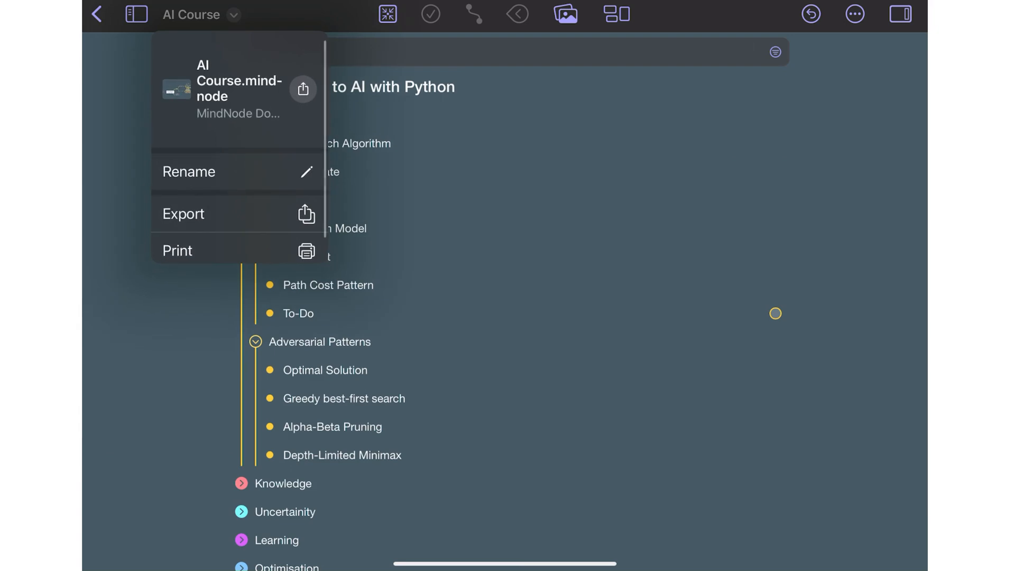
{"action": "left_click", "coordinate": [183, 212]}
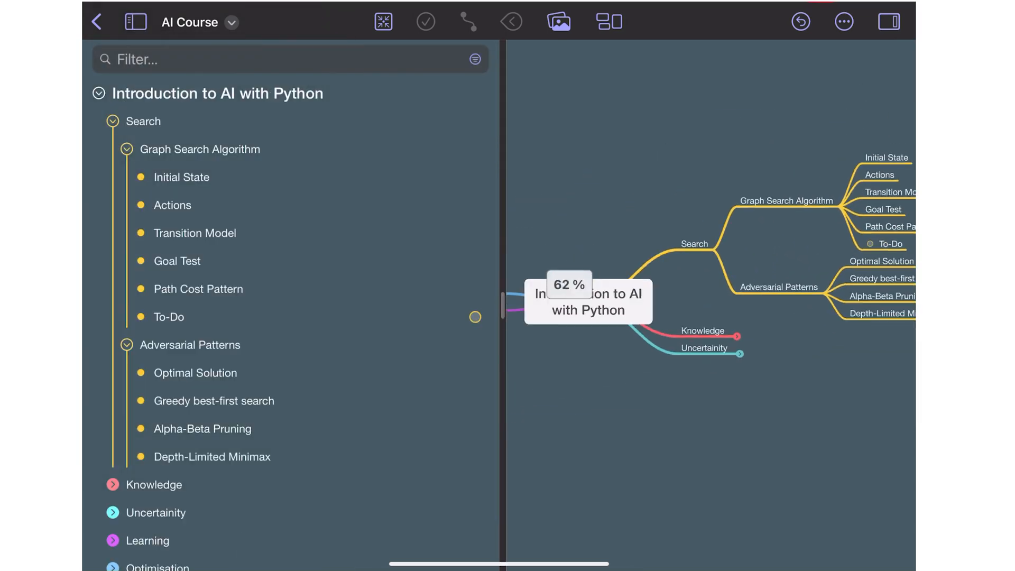
{"action": "left_click", "coordinate": [467, 21]}
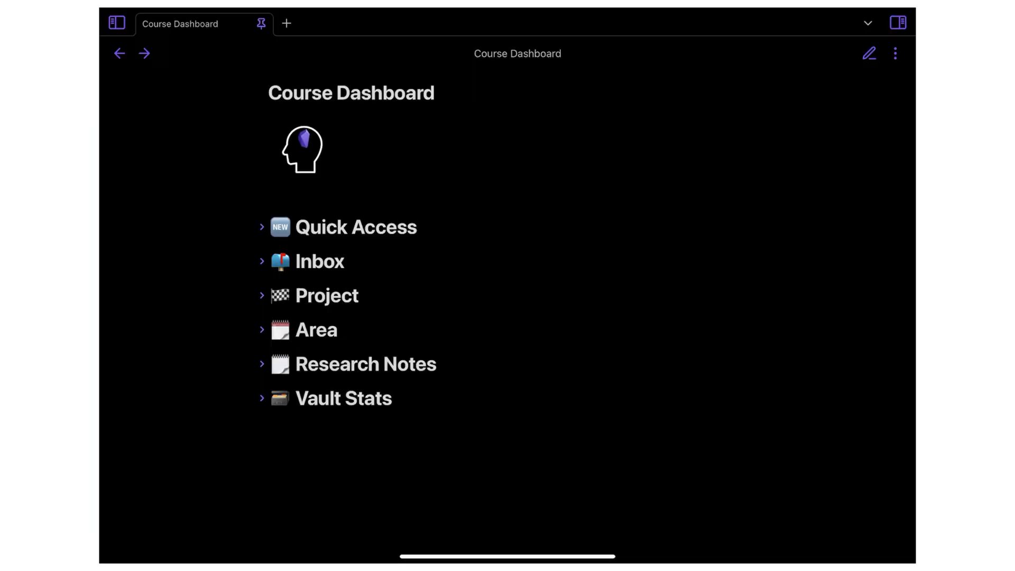
Step: Browse the dashboard's Quick Access, Inbox, Research Notes and Vault Stats sections
{"action": "left_click", "coordinate": [261, 228]}
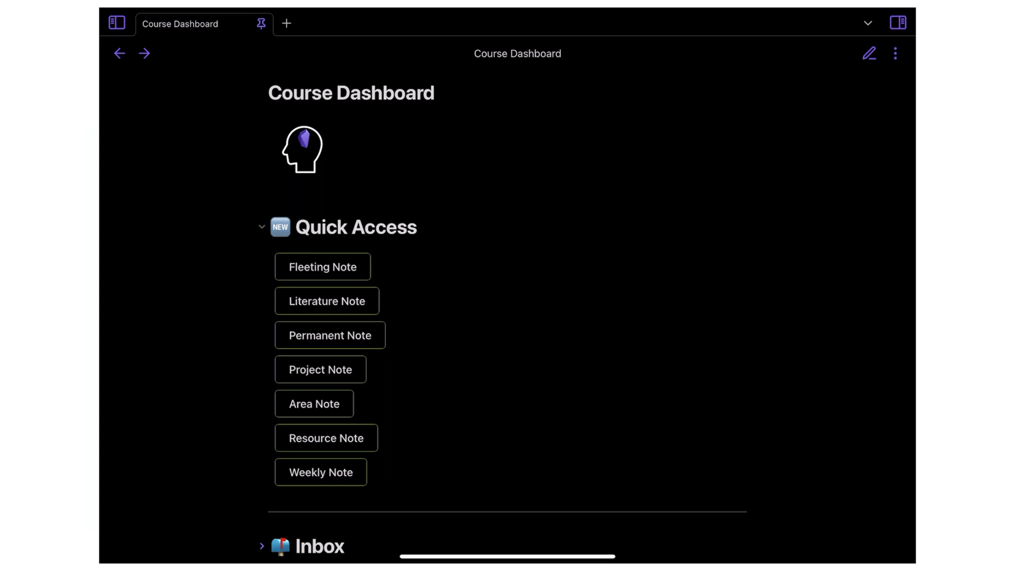
{"action": "left_click", "coordinate": [262, 227]}
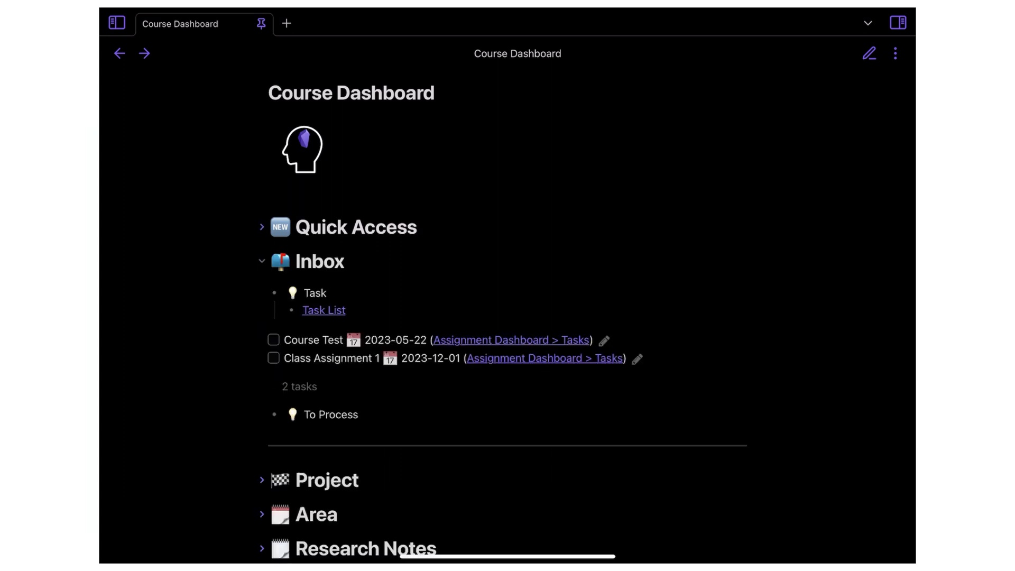
{"action": "left_click", "coordinate": [261, 262]}
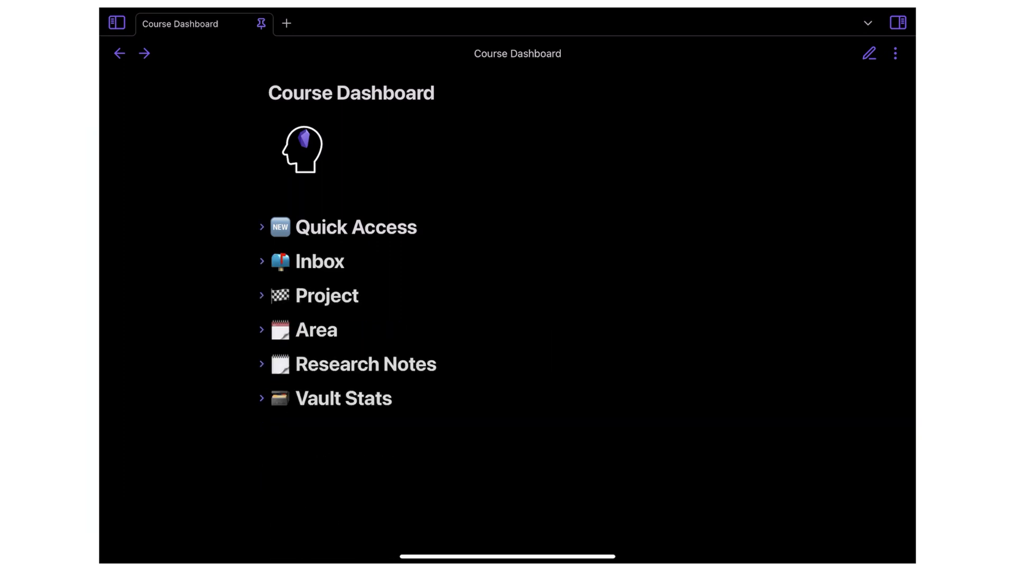
{"action": "left_click", "coordinate": [261, 329]}
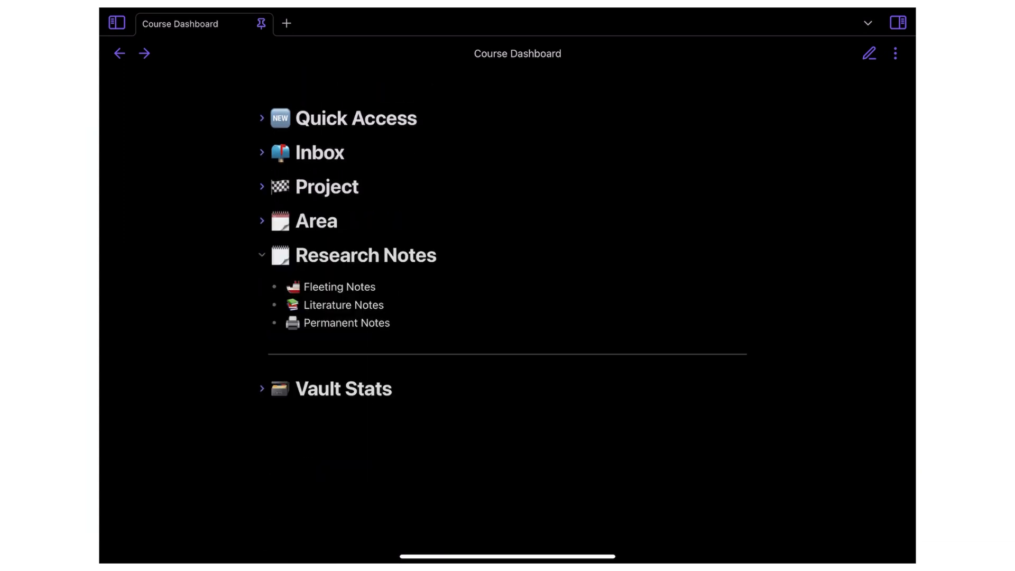
{"action": "left_click", "coordinate": [261, 388]}
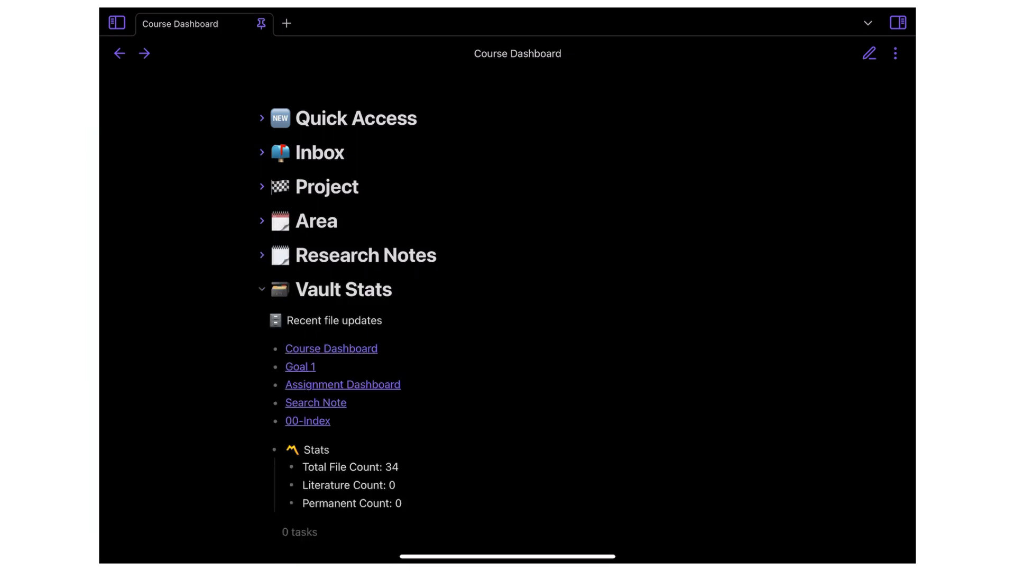
Step: Show the AI vault's folder list in the file explorer sidebar
{"action": "left_click", "coordinate": [117, 23]}
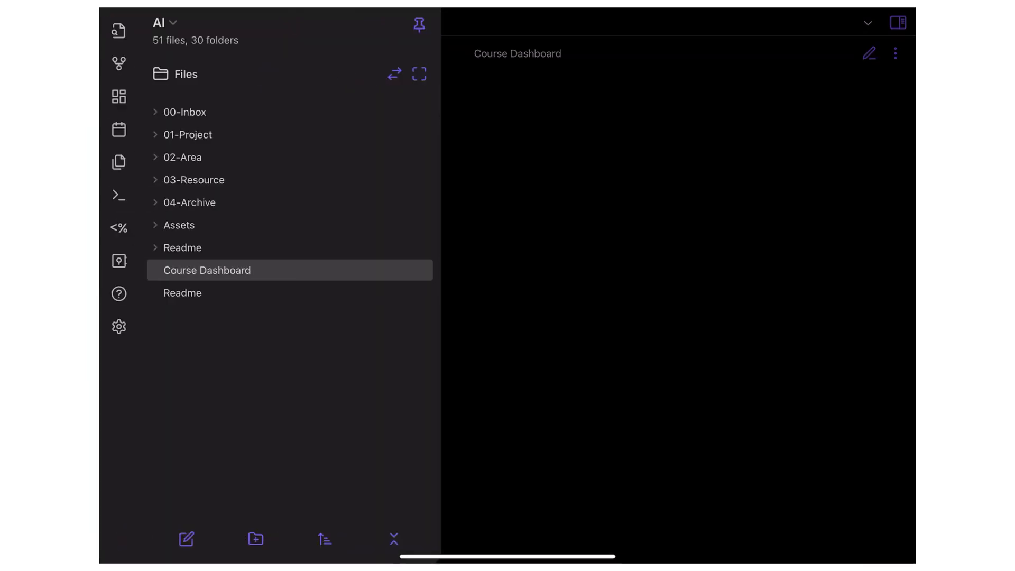
{"action": "left_click", "coordinate": [188, 134]}
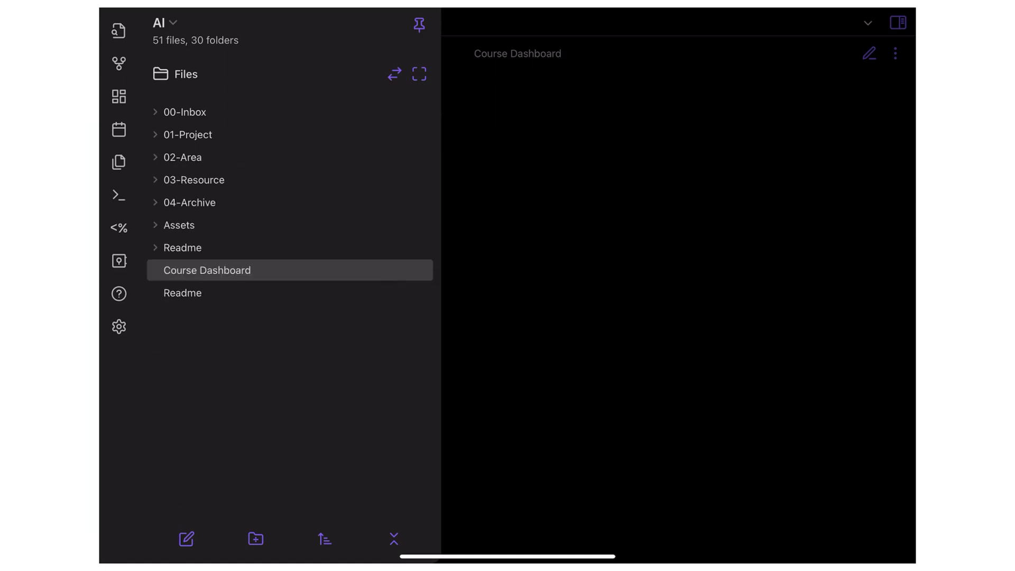
{"action": "left_click", "coordinate": [183, 156]}
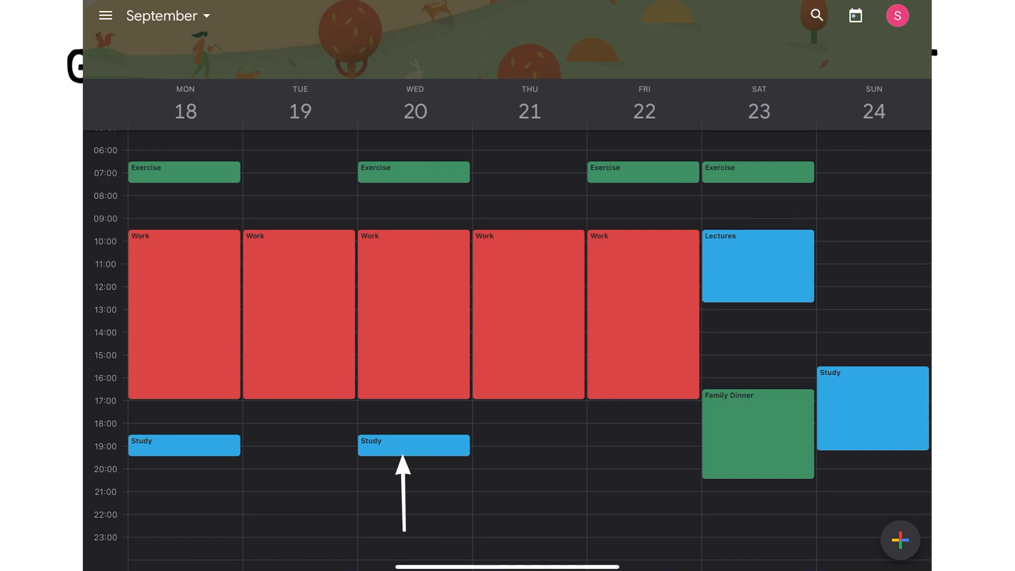
{"action": "mouse_move", "coordinate": [680, 446]}
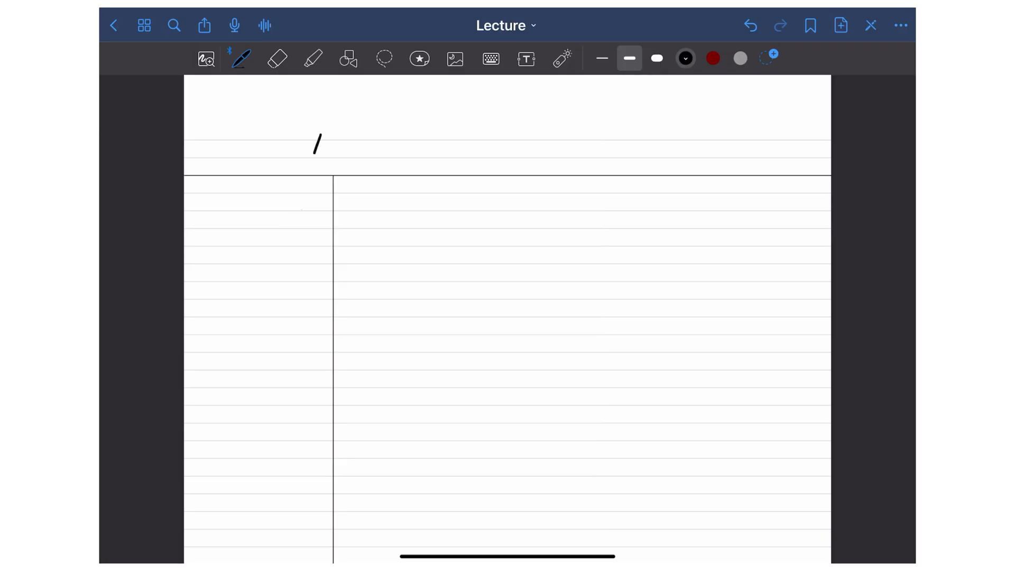
Step: Handwrite the 'Introduction to AI' title, the search-component bullets, Path Cost and a margin question
{"action": "left_click_drag", "start_coordinate": [304, 140], "coordinate": [547, 136]}
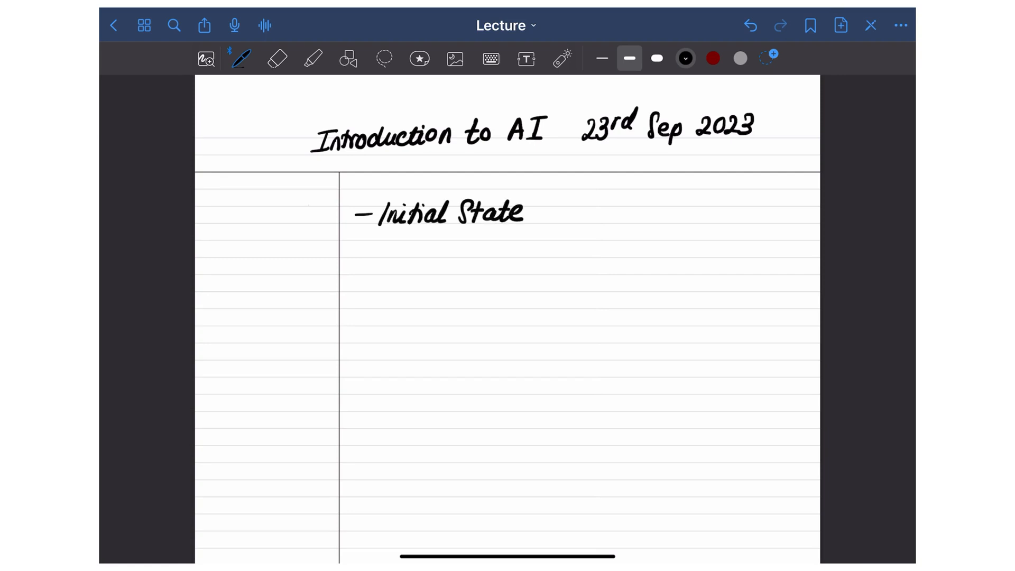
{"action": "left_click_drag", "start_coordinate": [378, 252], "coordinate": [467, 284]}
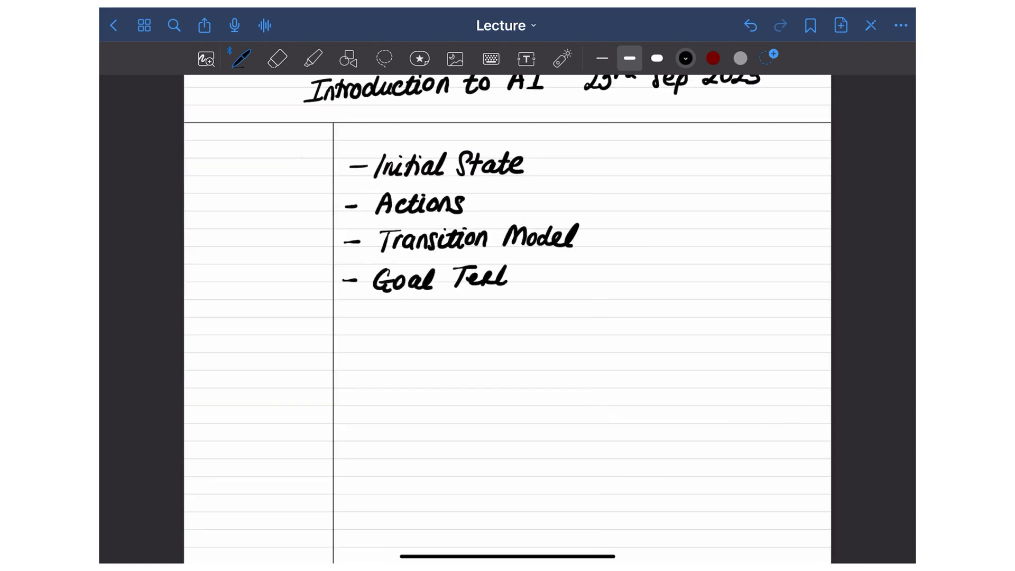
{"action": "left_click_drag", "start_coordinate": [370, 311], "coordinate": [557, 311]}
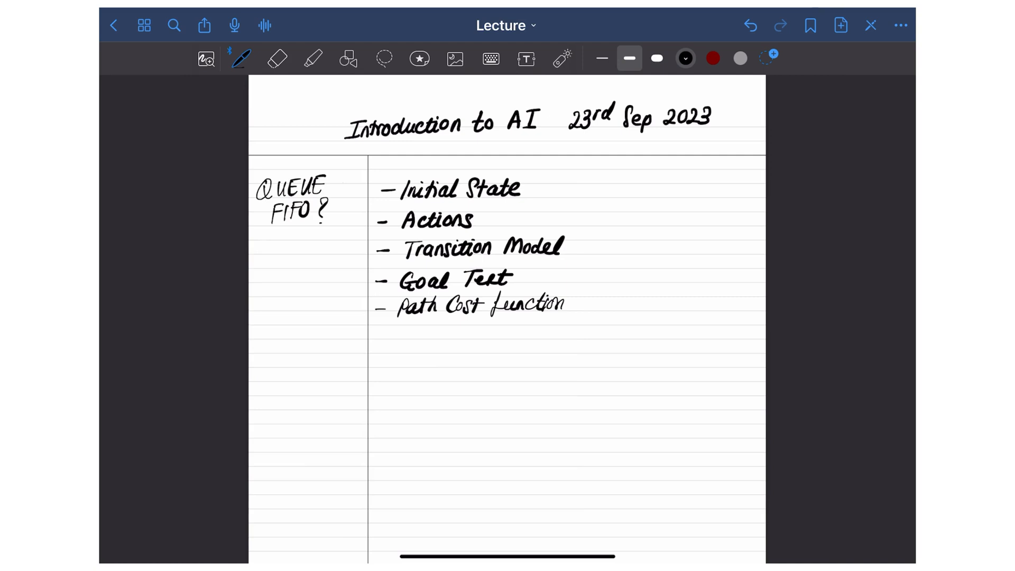
Step: Draw the flow diagram below the notes, continuing with a circle and triangle
{"action": "scroll", "scroll_direction": "down", "scroll_amount": 3}
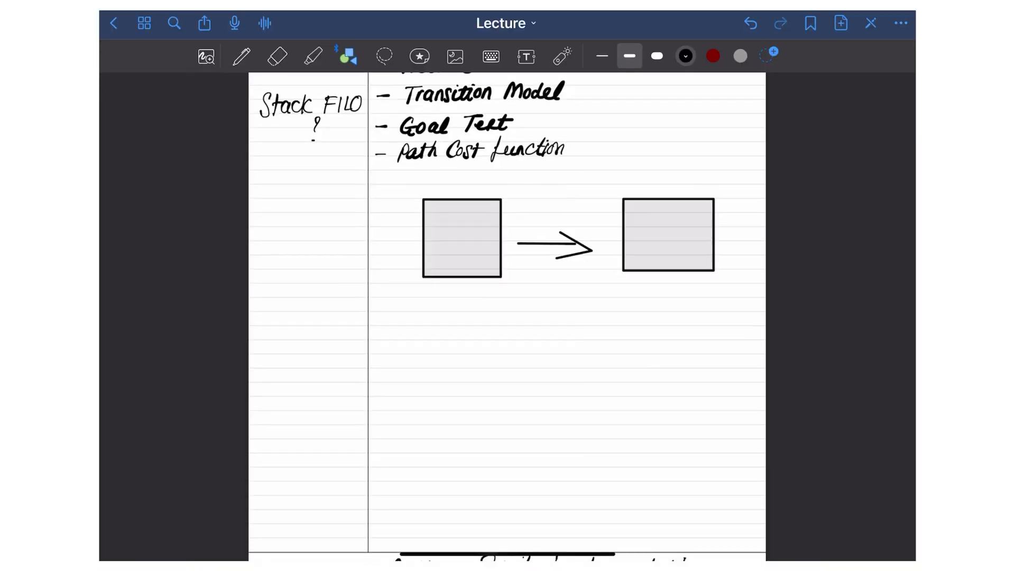
{"action": "left_click_drag", "start_coordinate": [647, 292], "coordinate": [660, 389]}
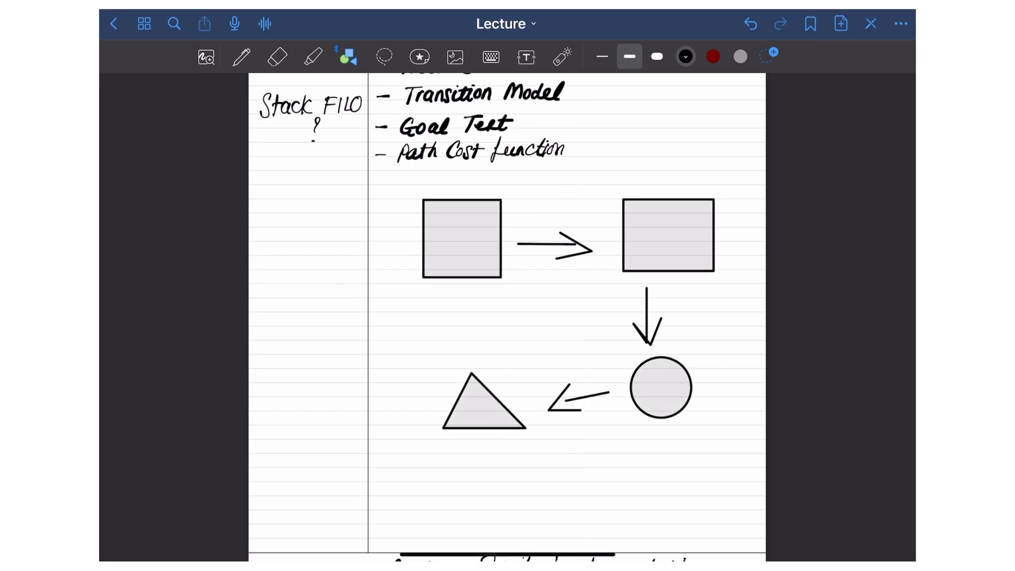
Step: Export just the current lecture page as a flattened PDF from the Share menu
{"action": "left_click", "coordinate": [204, 23]}
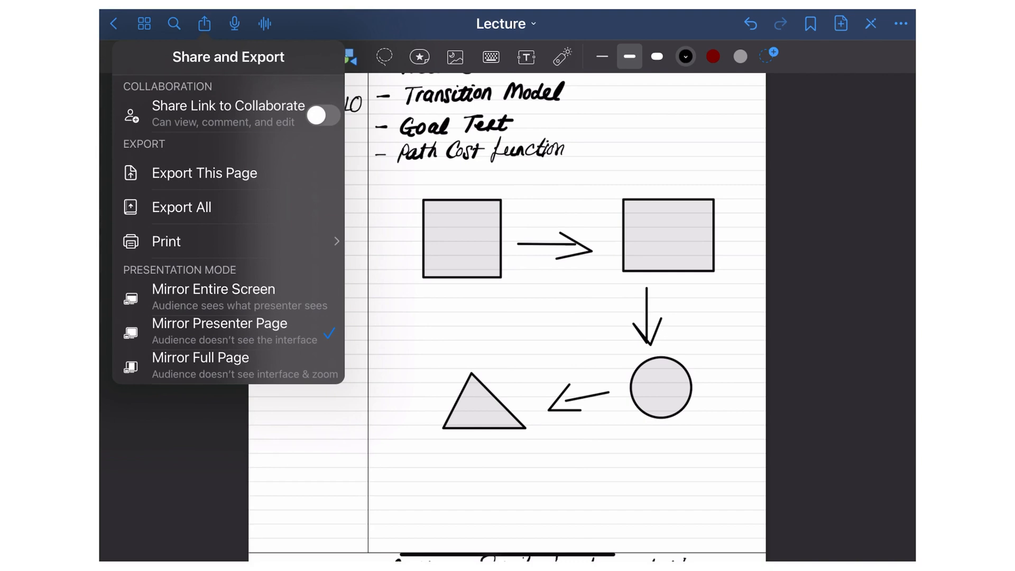
{"action": "left_click", "coordinate": [204, 173]}
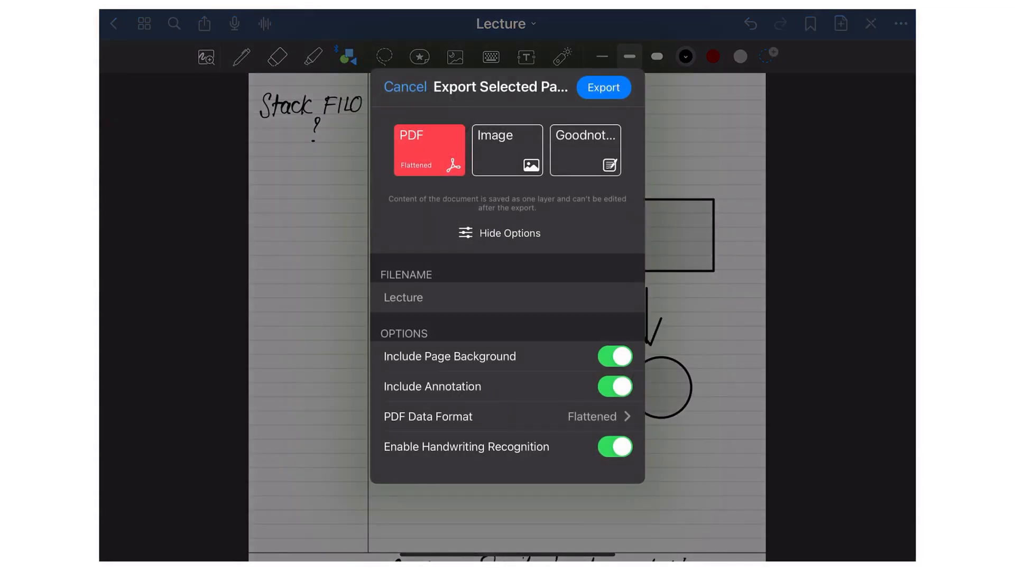
{"action": "left_click", "coordinate": [584, 150]}
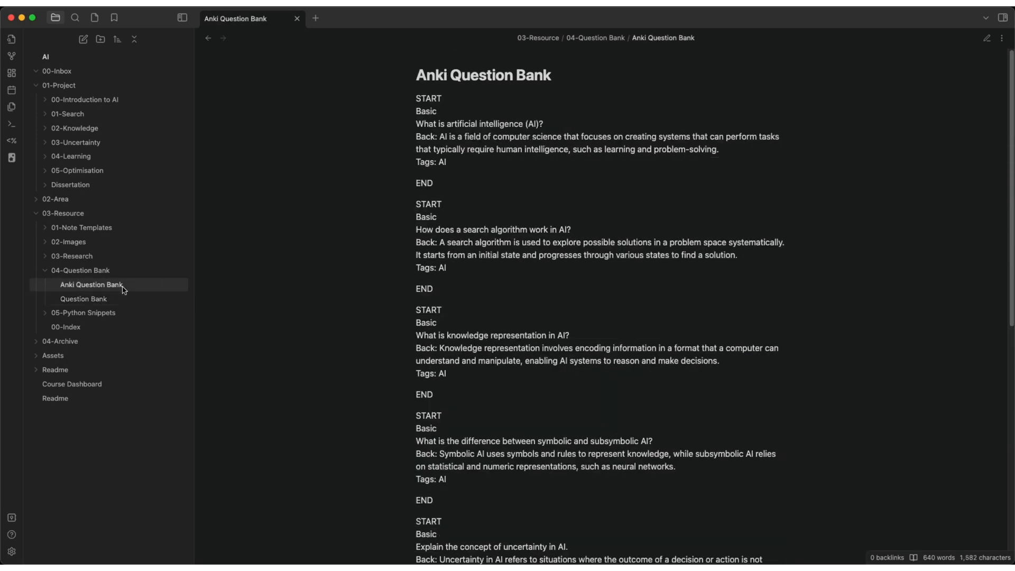
Step: Study the AI deck's new cards, revealing the answer to the first card
{"action": "left_click", "coordinate": [11, 158]}
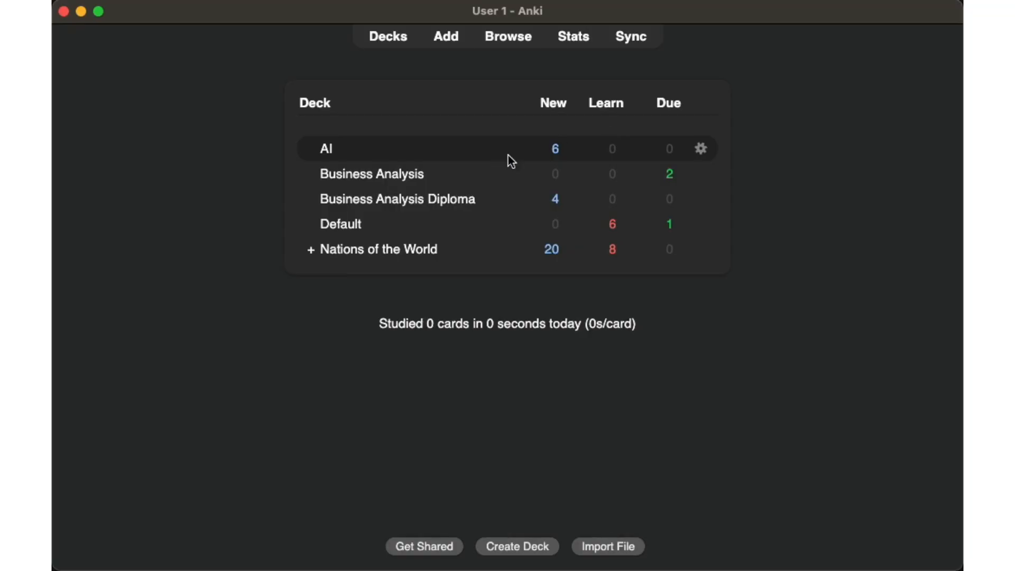
{"action": "left_click", "coordinate": [326, 148]}
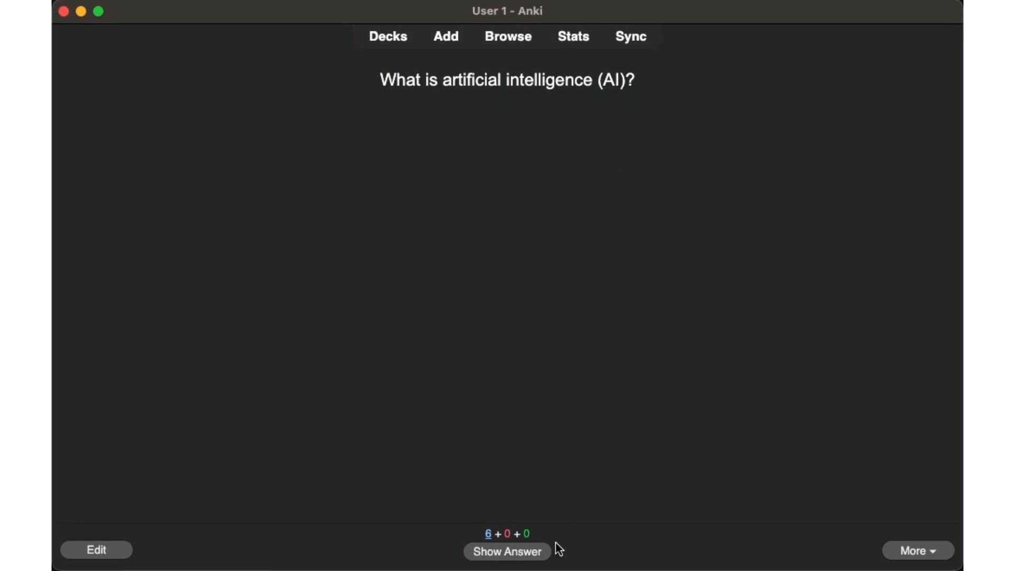
{"action": "left_click", "coordinate": [507, 551]}
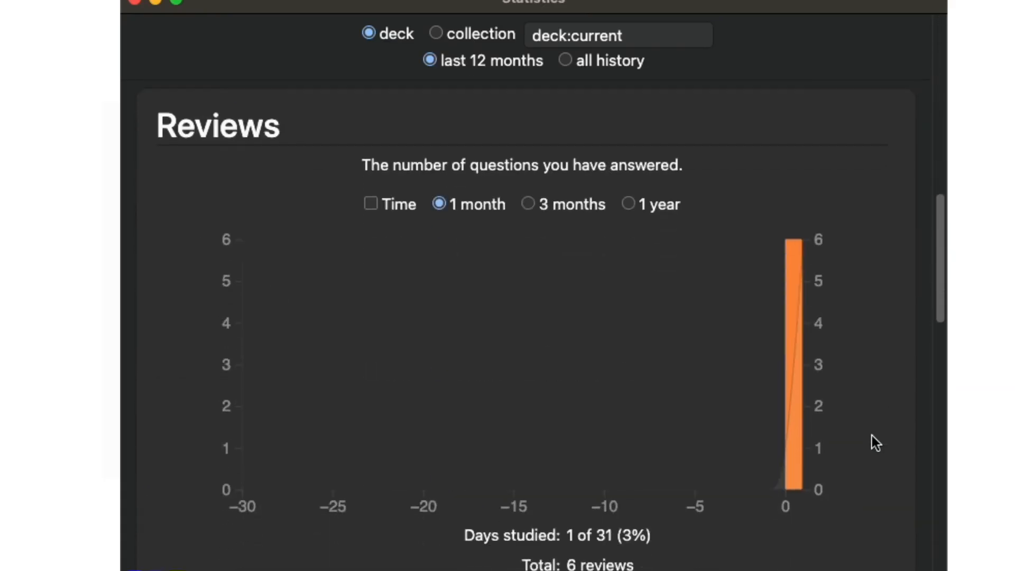
Step: Scroll through the deck's statistics charts for reviews, intervals and answer buttons
{"action": "scroll", "scroll_direction": "down", "scroll_amount": 3}
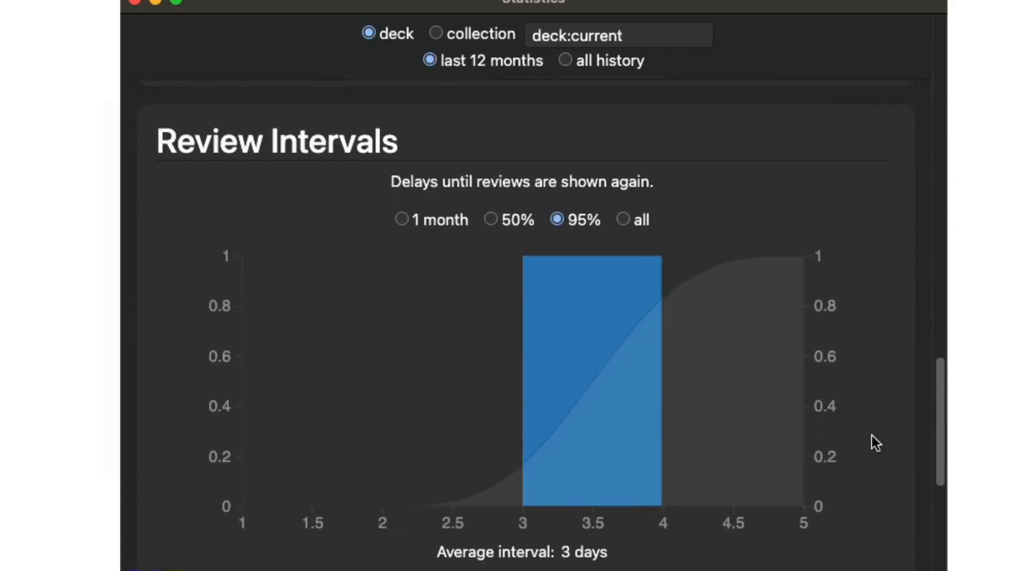
{"action": "scroll", "scroll_direction": "down", "scroll_amount": 3}
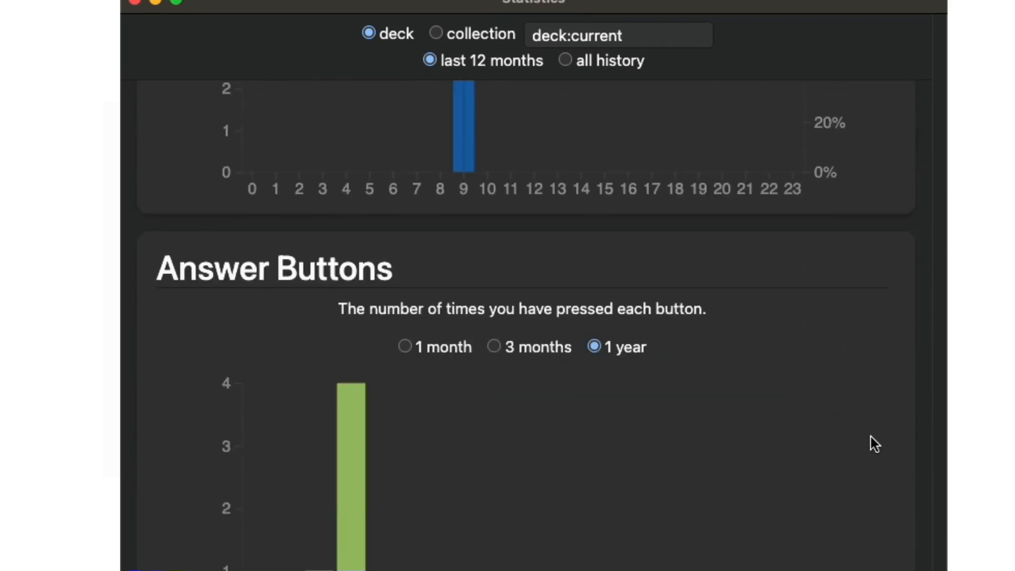